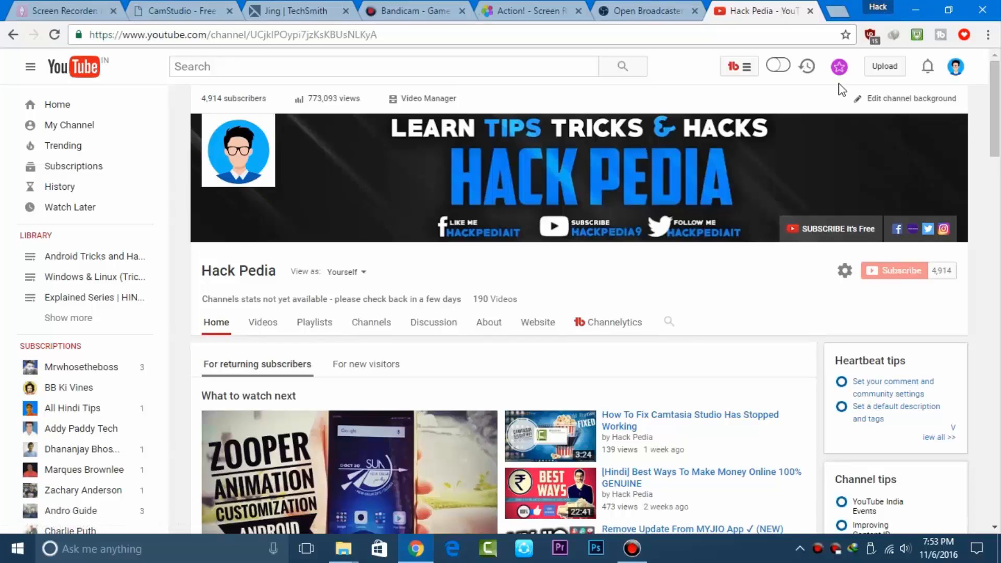
pyautogui.moveTo(737, 249)
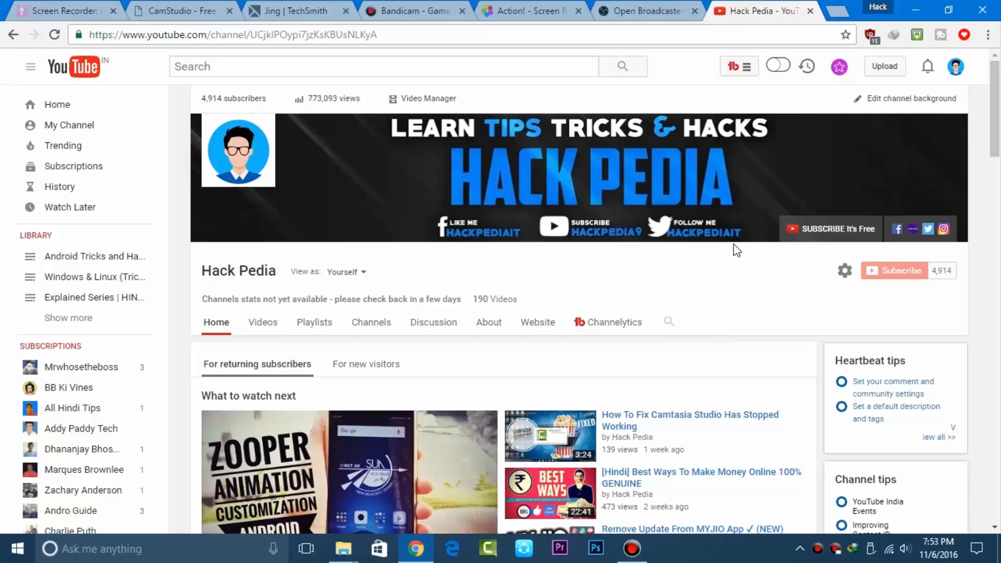
pyautogui.moveTo(823, 281)
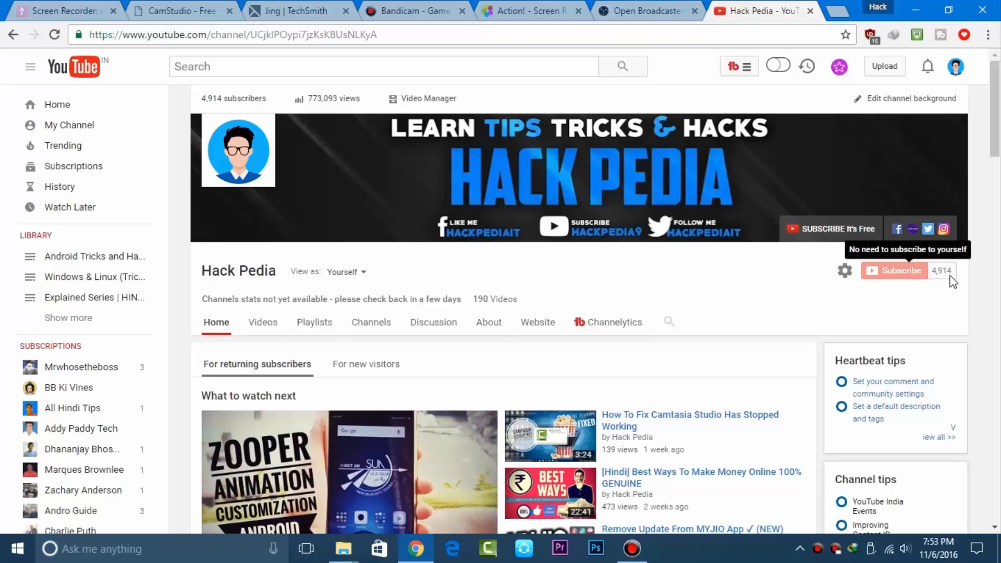
# - Scroll through the Icecream Screen Recorder description and features, then return to the page top
pyautogui.scroll(-3)
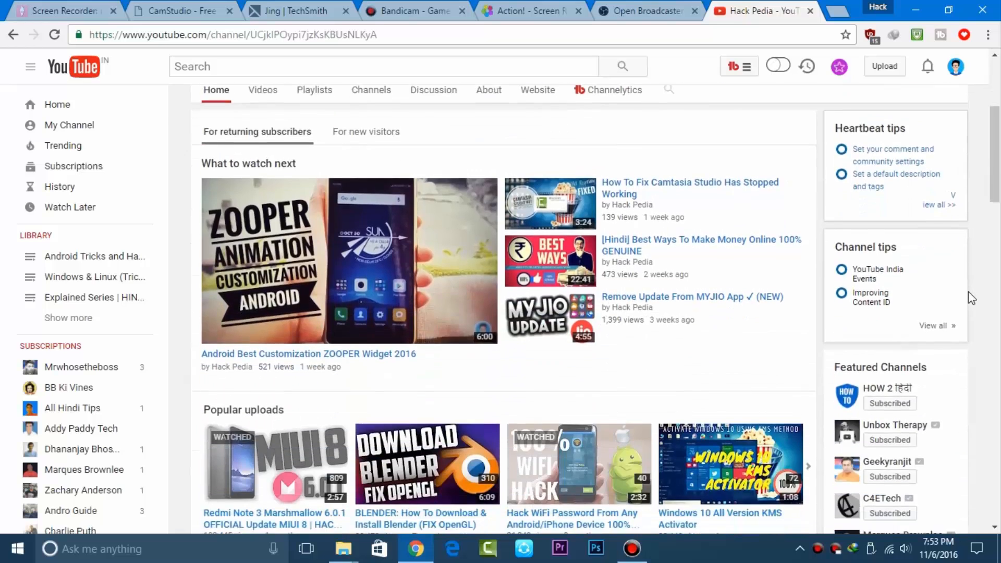
pyautogui.scroll(-3)
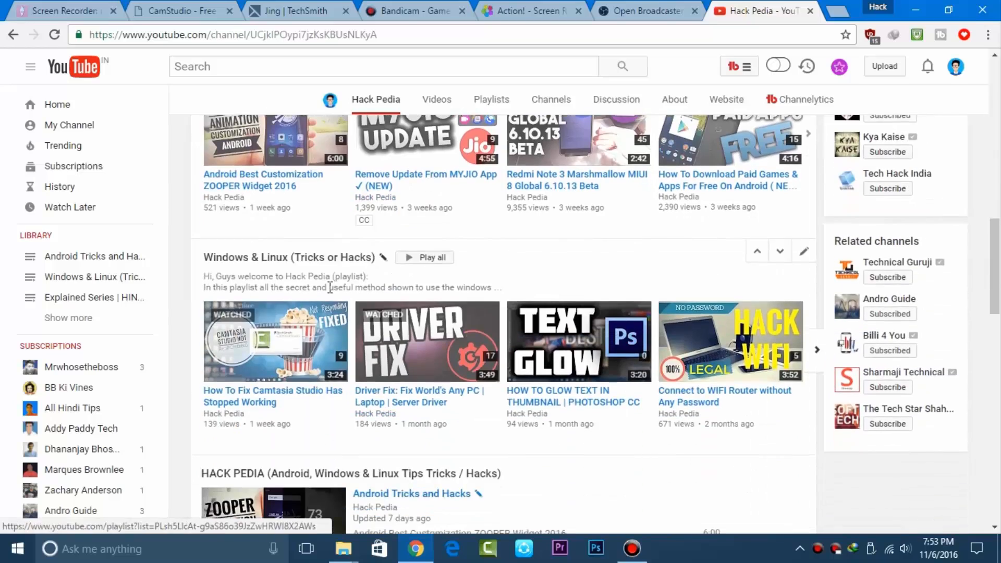
pyautogui.scroll(-3)
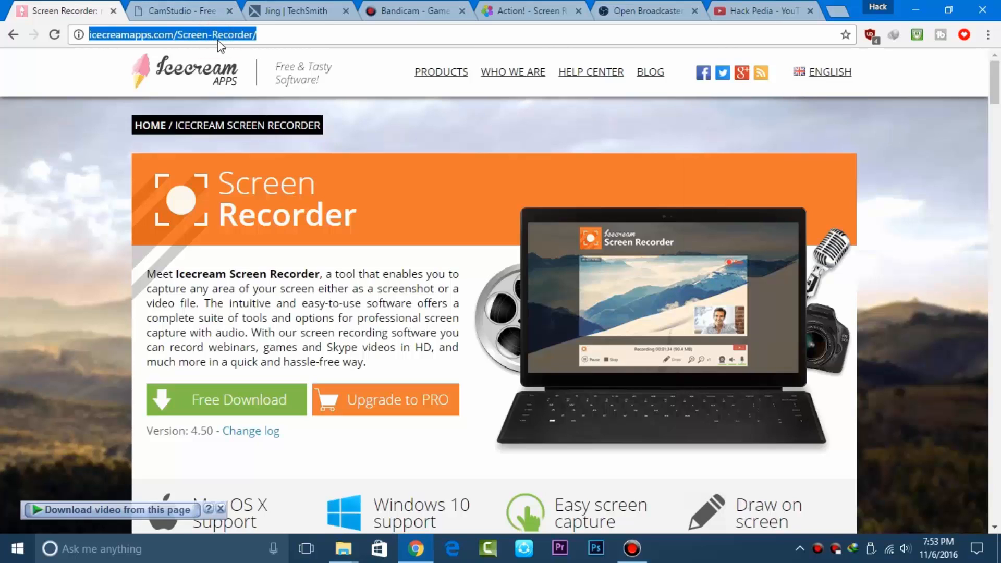
pyautogui.scroll(-3)
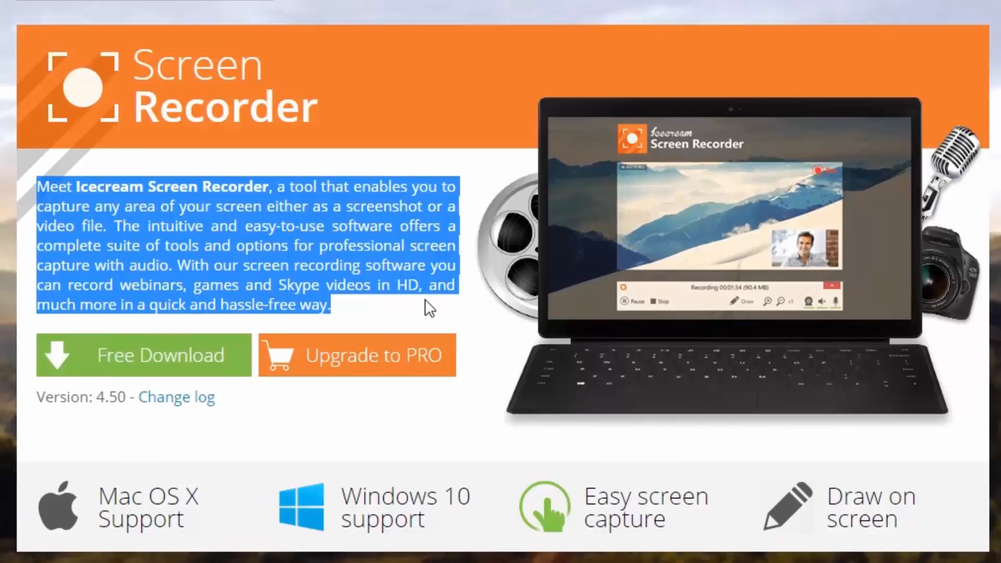
pyautogui.click(165, 306)
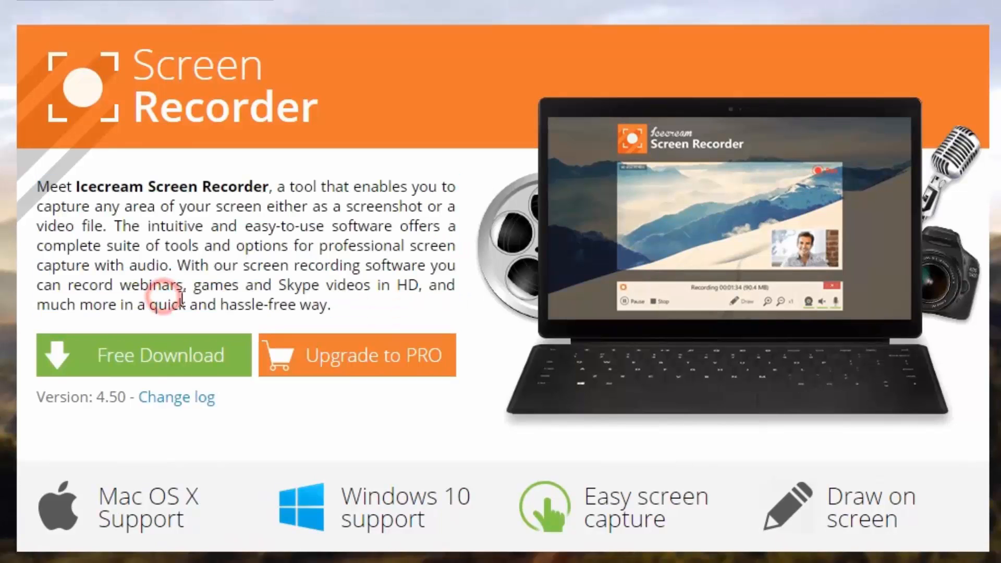
pyautogui.scroll(-3)
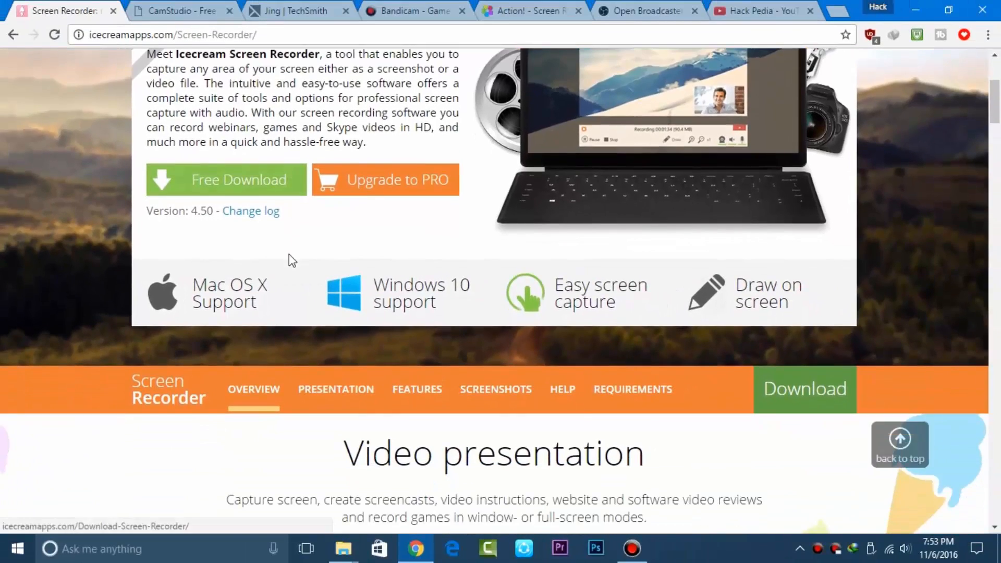
pyautogui.scroll(3)
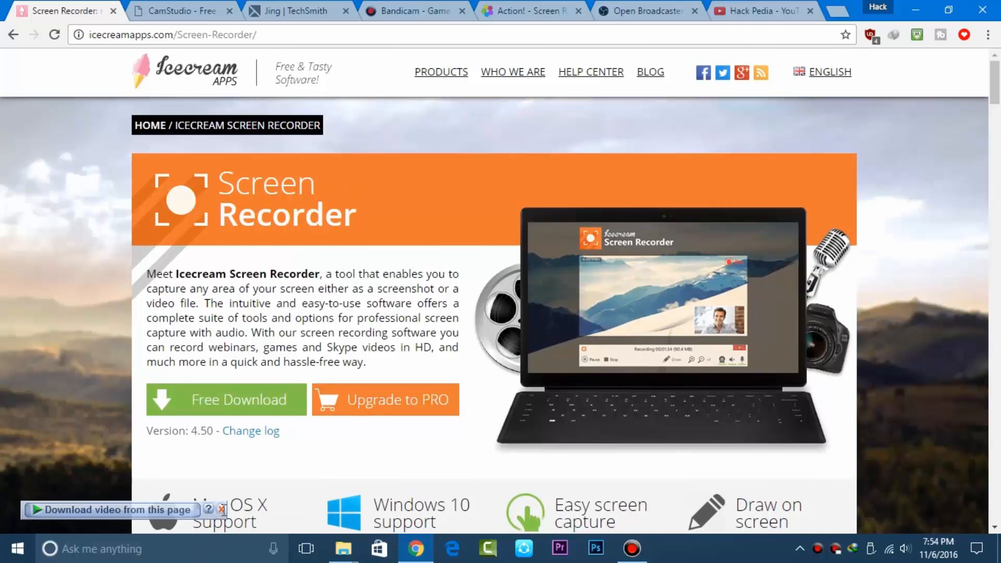
# - Browse camstudio.org and highlight the 'Don't like the sound of your voice' heading
pyautogui.click(181, 10)
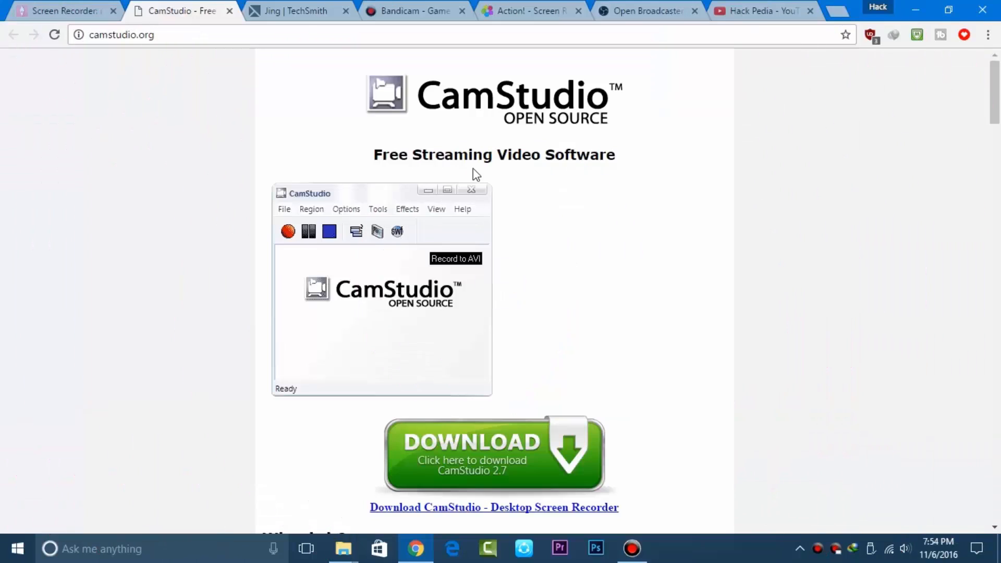
pyautogui.click(121, 34)
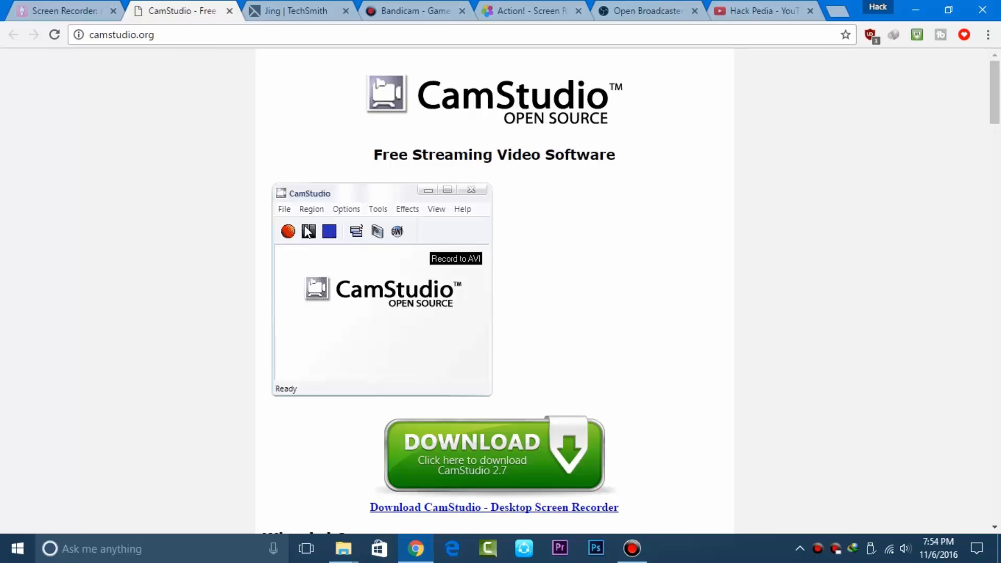
pyautogui.scroll(-3)
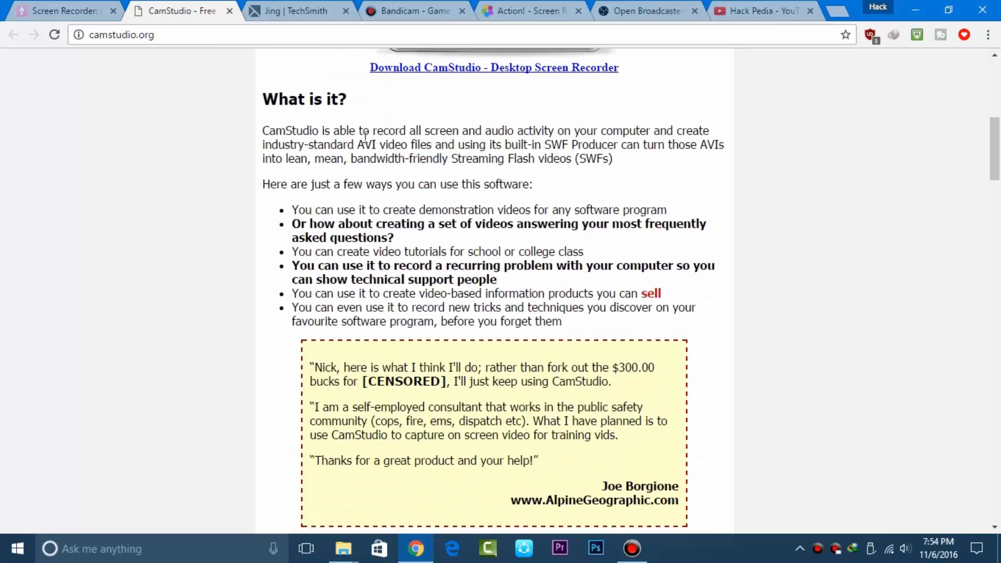
pyautogui.scroll(-3)
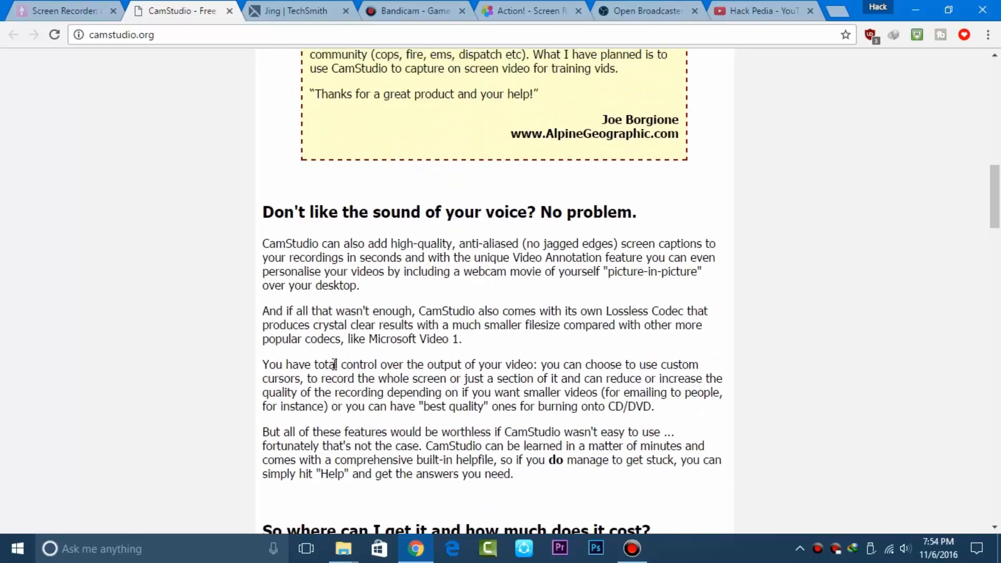
pyautogui.moveTo(262, 211); pyautogui.dragTo(575, 212)
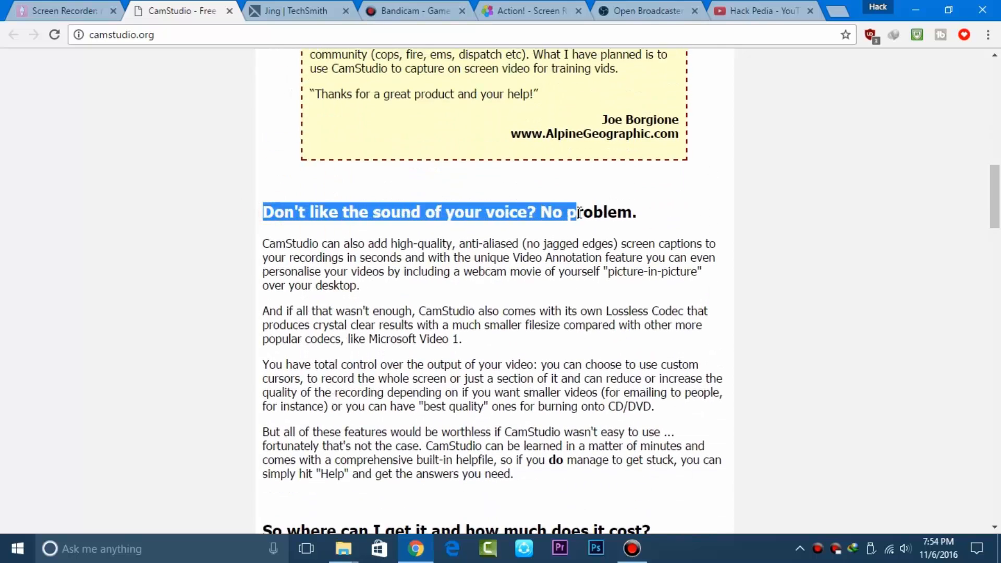
pyautogui.click(391, 292)
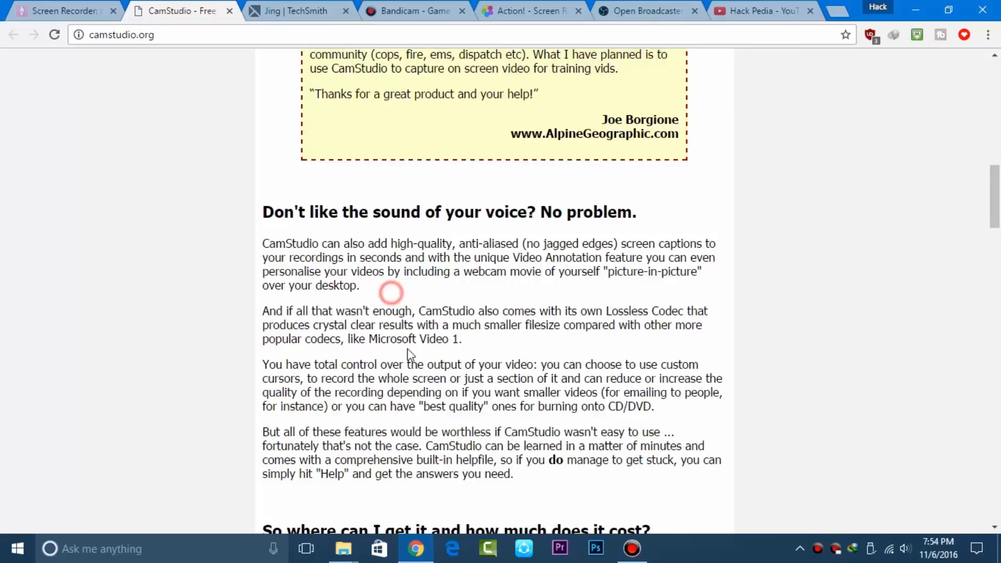
# - Read the CamStudio download section, then move on to the Jing page
pyautogui.scroll(-3)
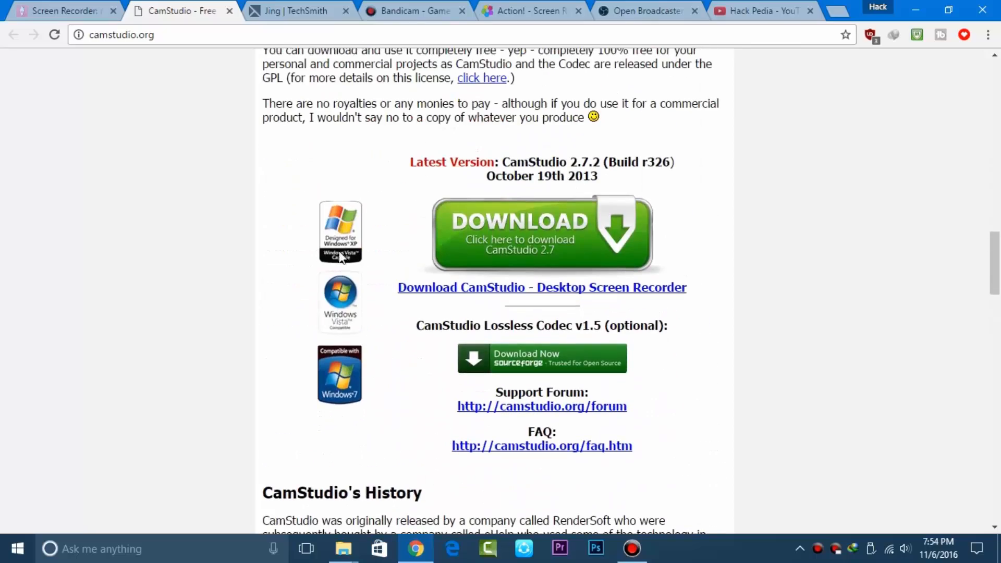
pyautogui.scroll(-3)
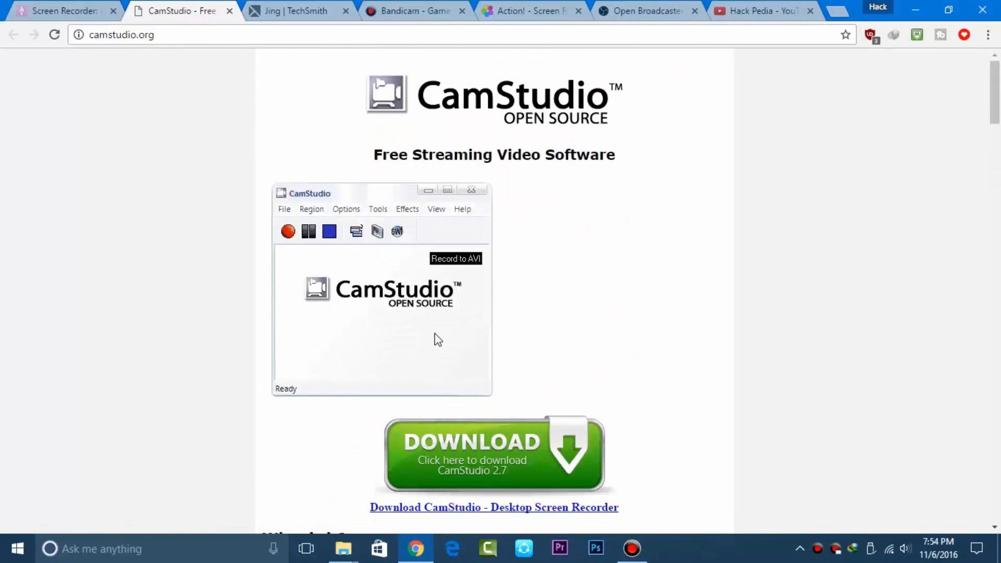
pyautogui.click(294, 11)
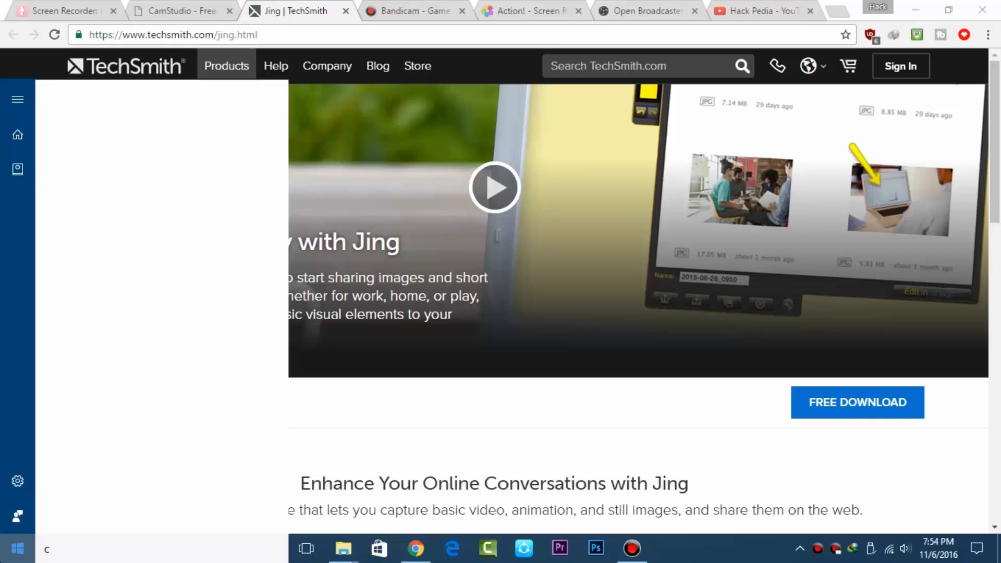
# - Look over the Jing feature overview ('camtasia' typed), then move on to the Bandicam site
pyautogui.write('camtasia')
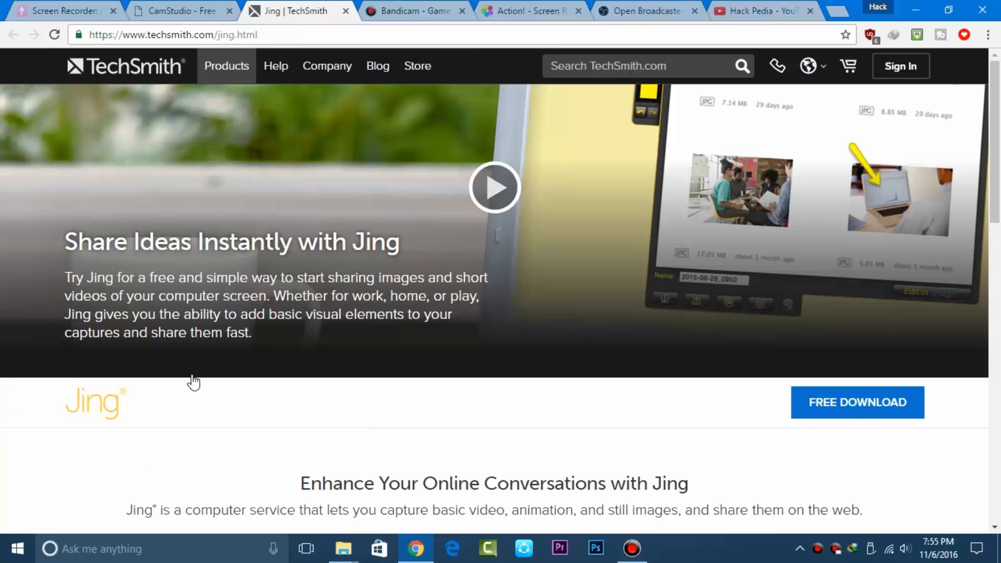
pyautogui.moveTo(835, 449)
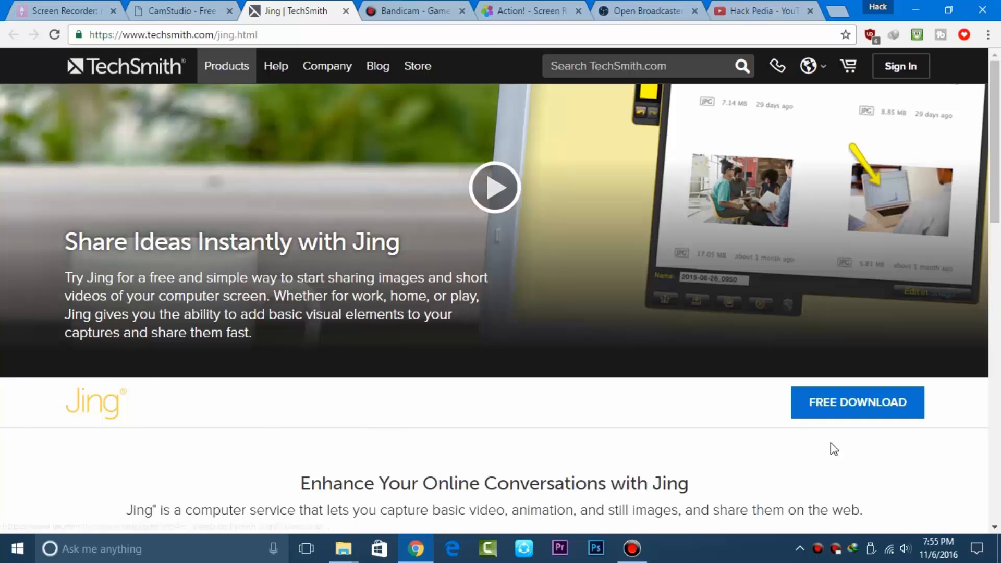
pyautogui.scroll(-3)
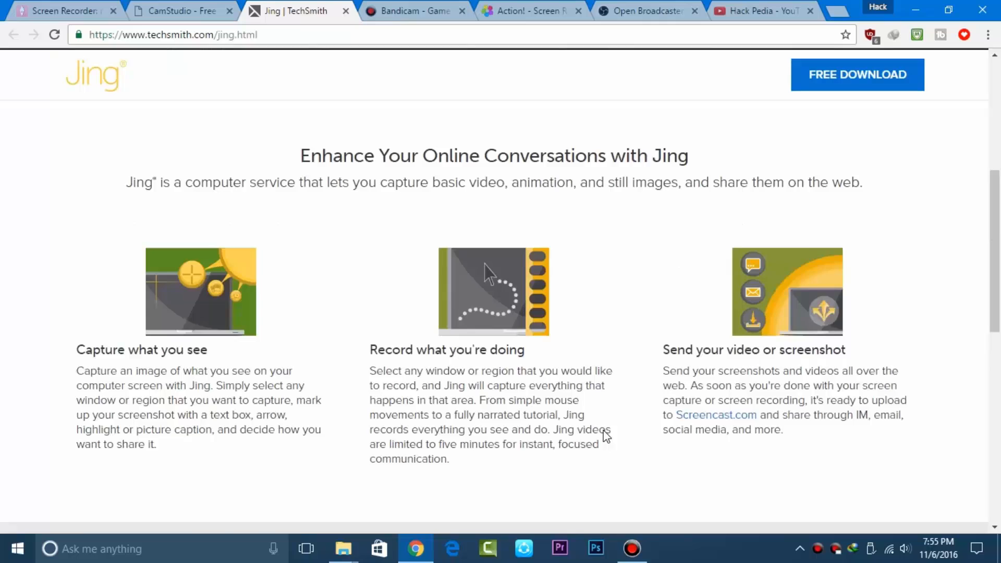
pyautogui.scroll(-3)
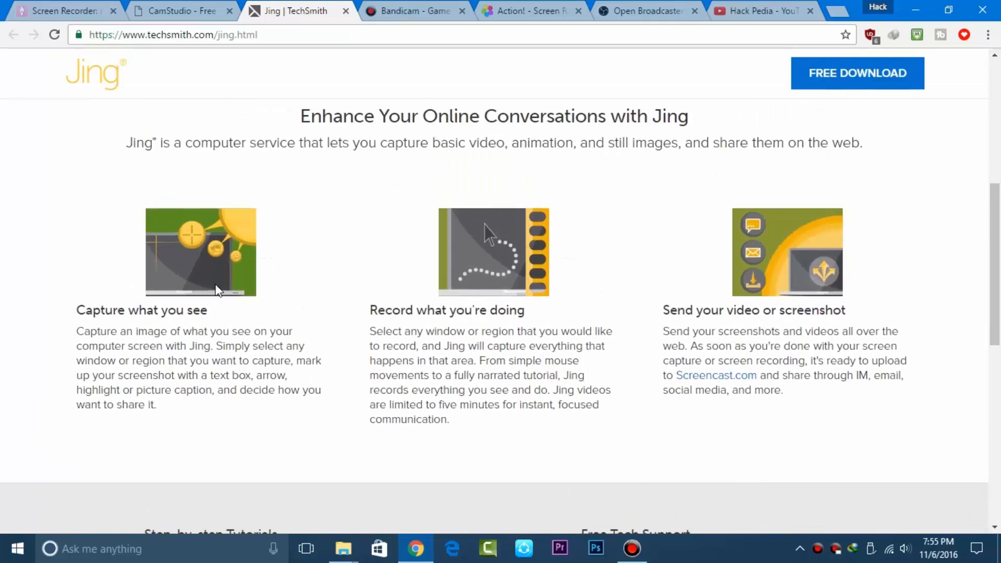
pyautogui.moveTo(662, 337)
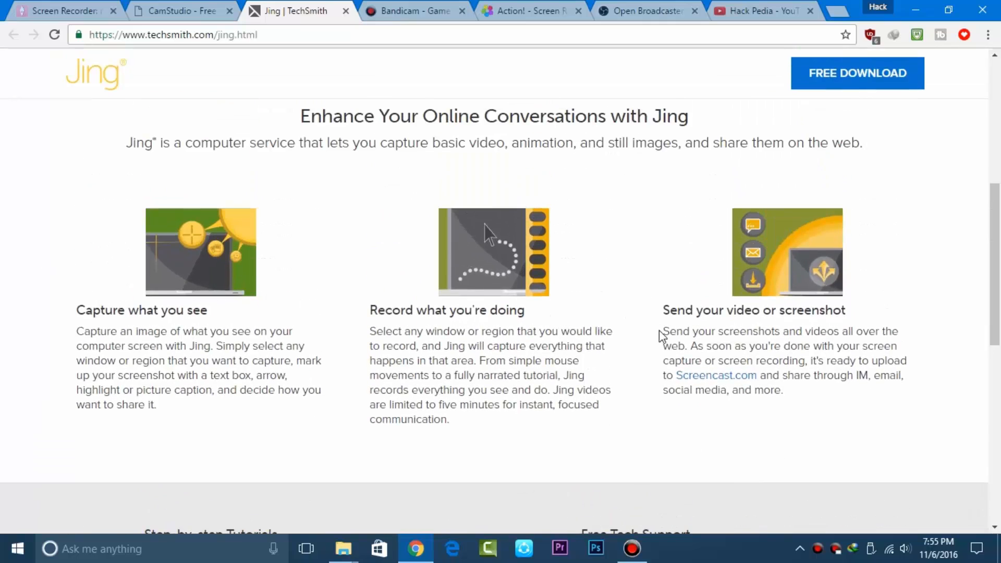
pyautogui.scroll(3)
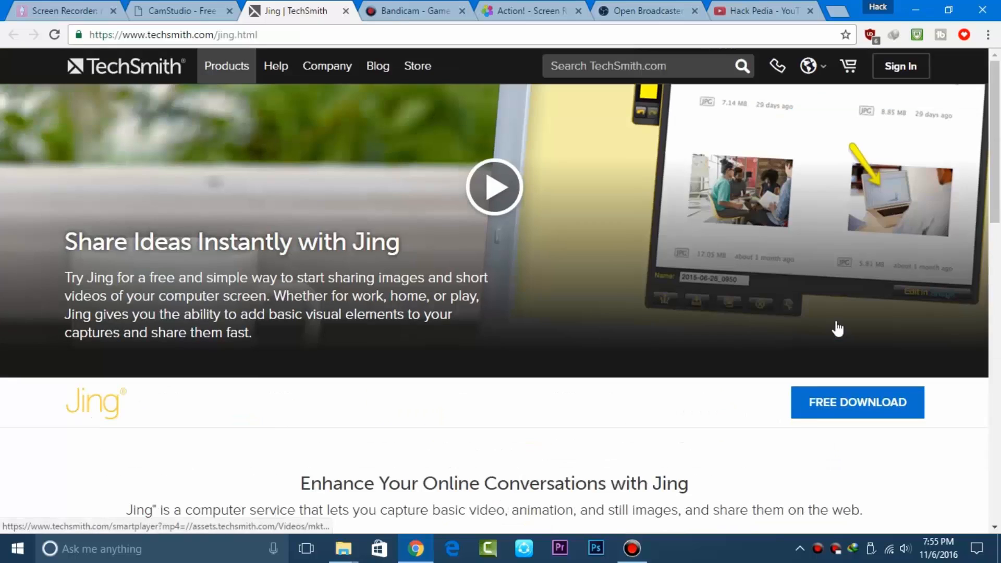
pyautogui.moveTo(516, 221)
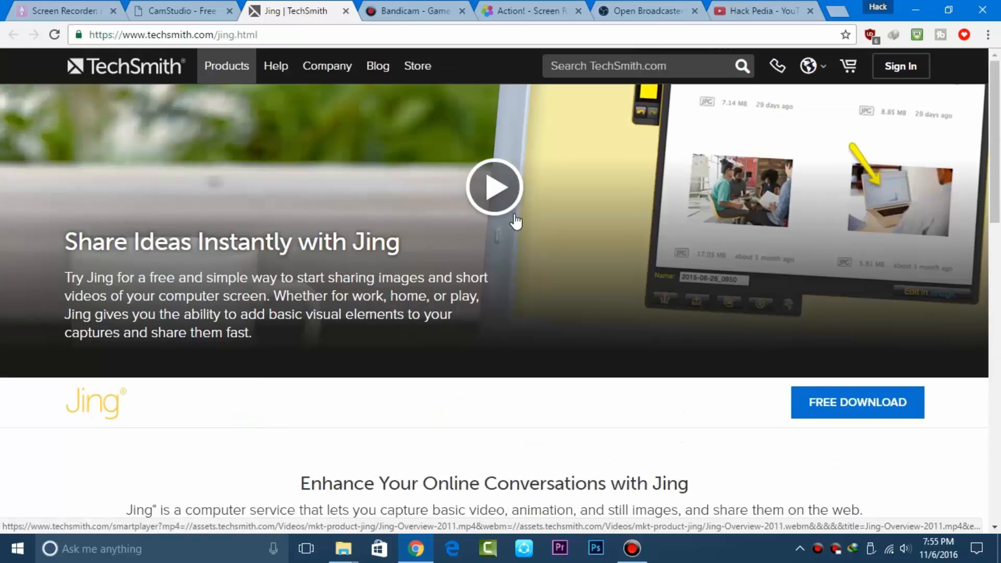
pyautogui.click(493, 187)
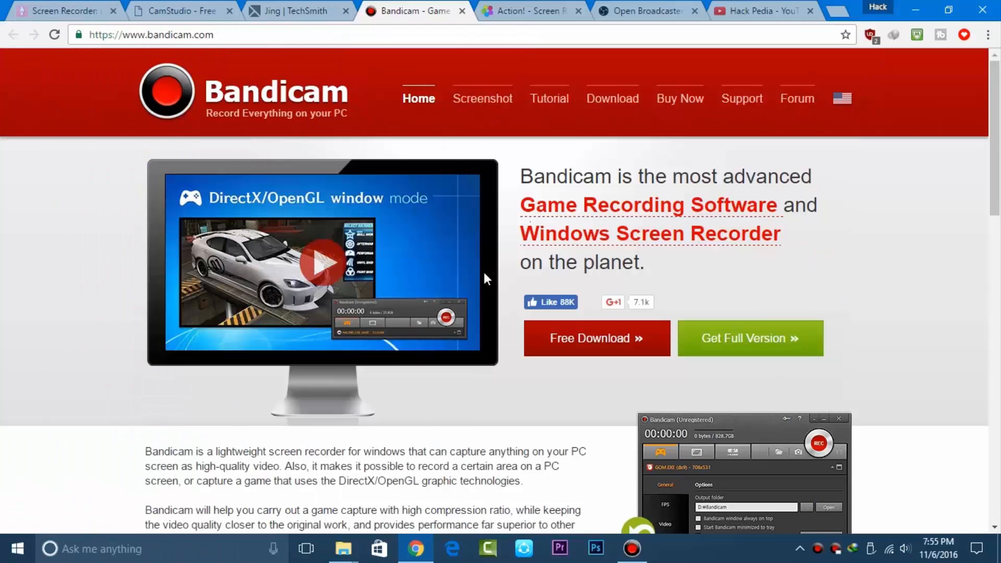
# - Highlight the Bandicam description and bring up its video format settings (MP4, H264, 30 FPS, AAC)
pyautogui.moveTo(145, 452); pyautogui.dragTo(263, 451)
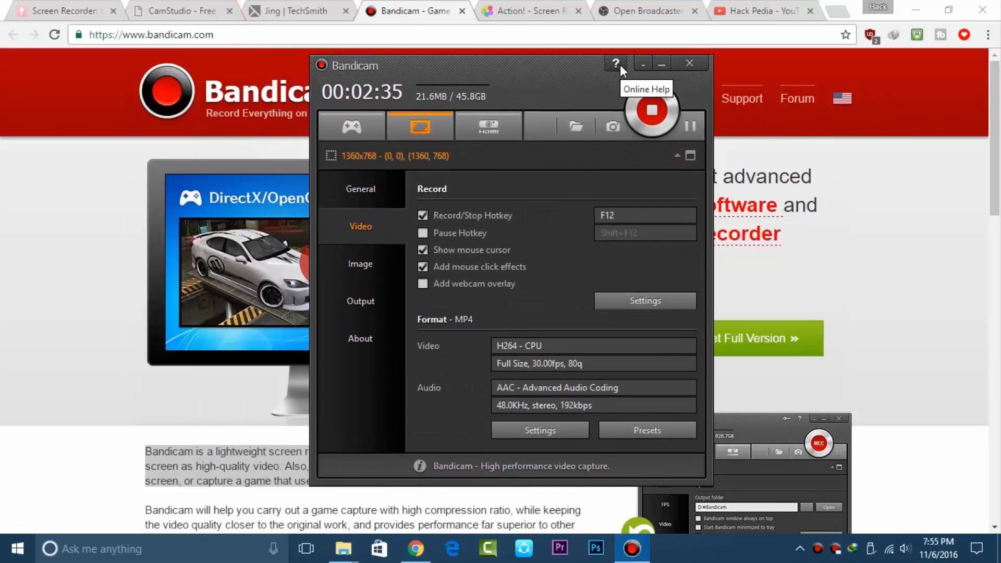
pyautogui.click(452, 549)
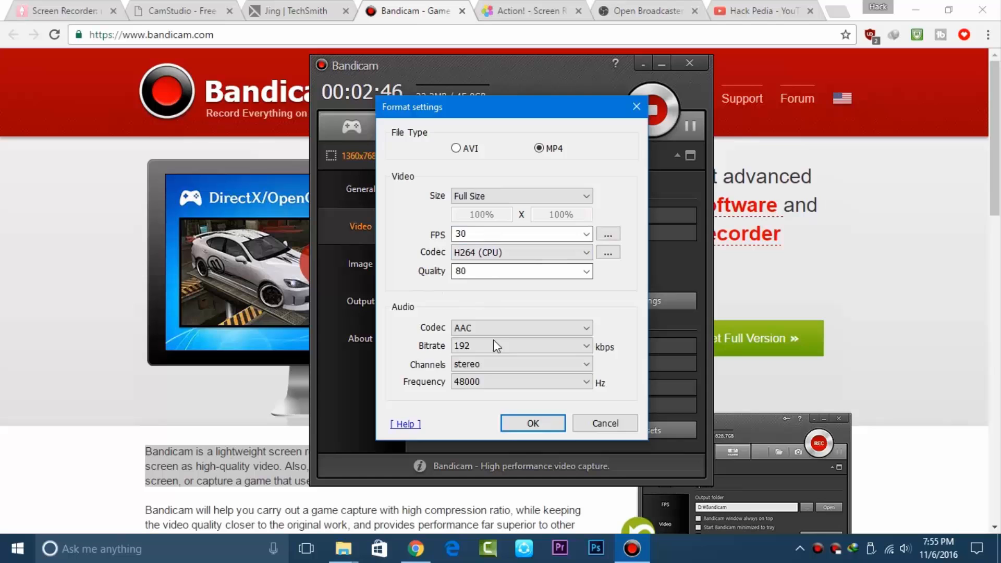
# - Close the format settings and minimize Bandicam to return to its homepage in Chrome
pyautogui.click(533, 424)
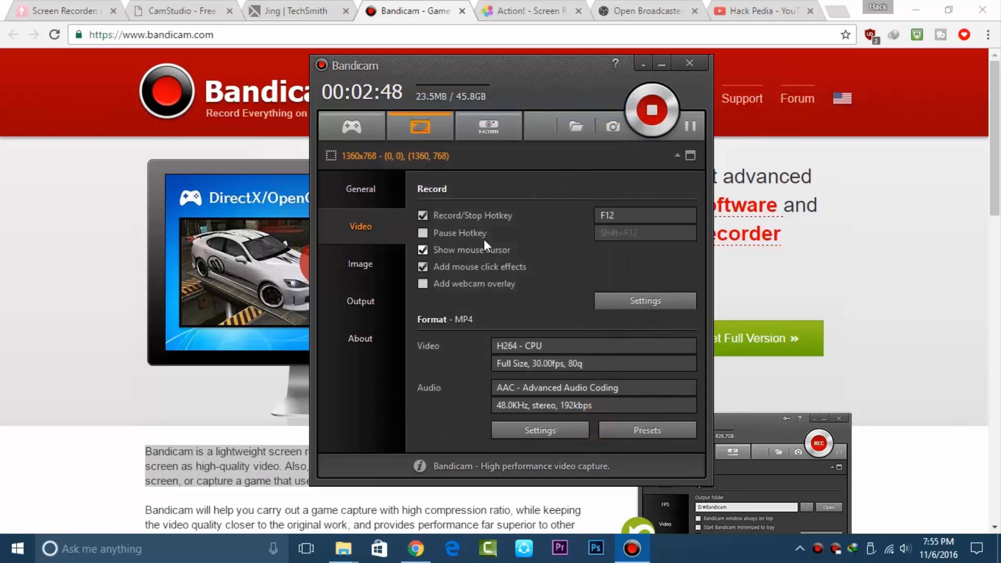
pyautogui.moveTo(653, 81)
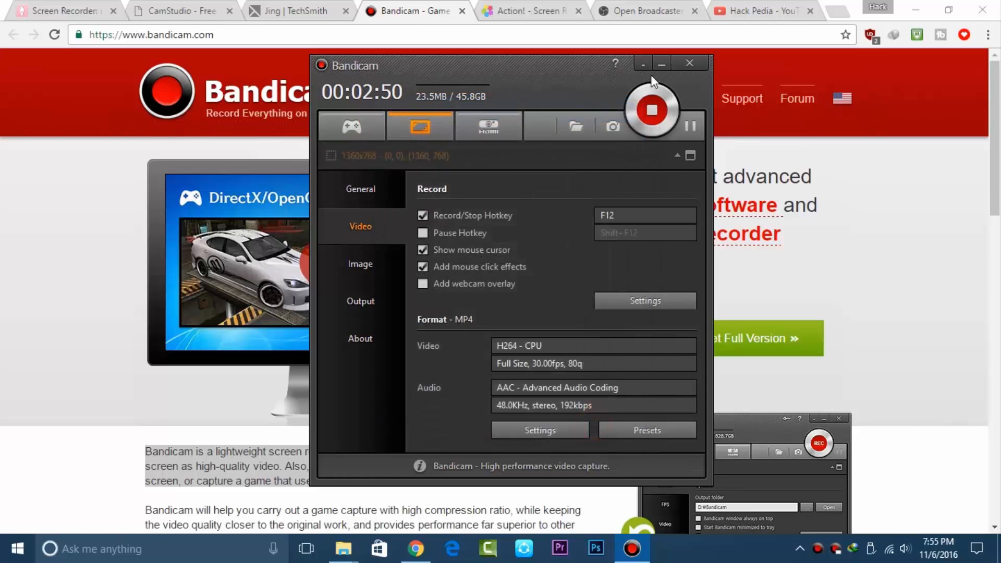
pyautogui.click(661, 63)
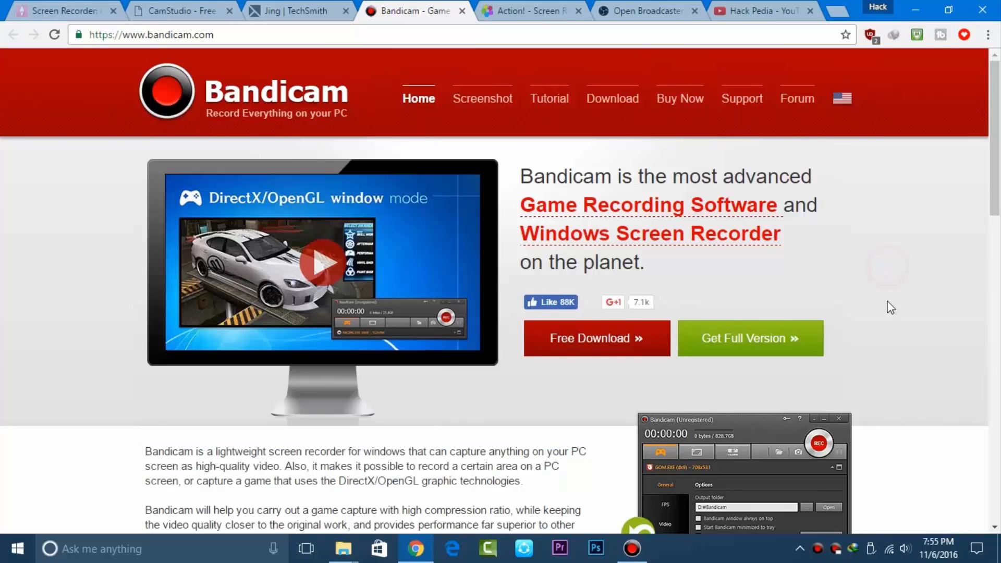
pyautogui.moveTo(869, 295)
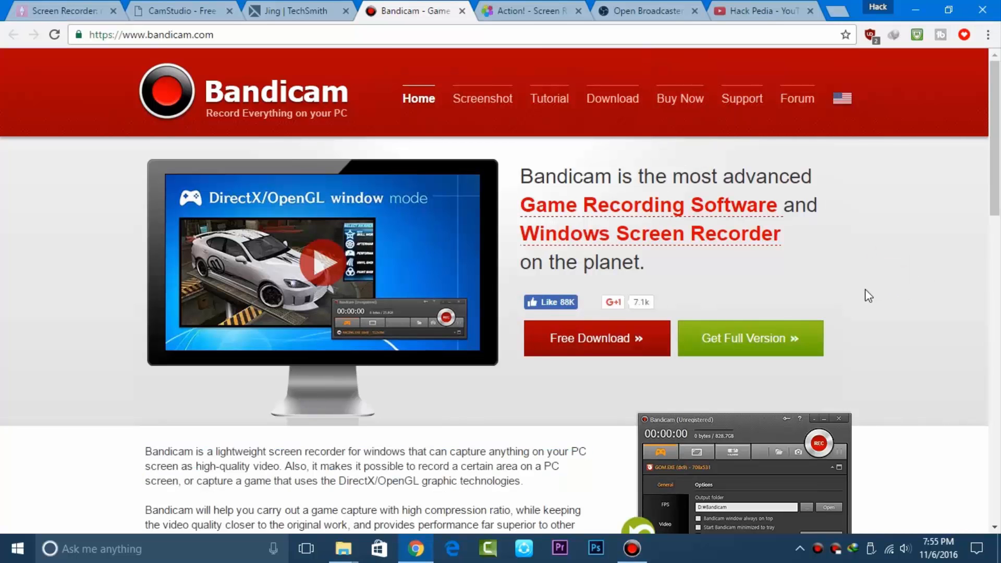
# - Switch to the Mirillis Action! page and read its upper feature sections
pyautogui.click(527, 10)
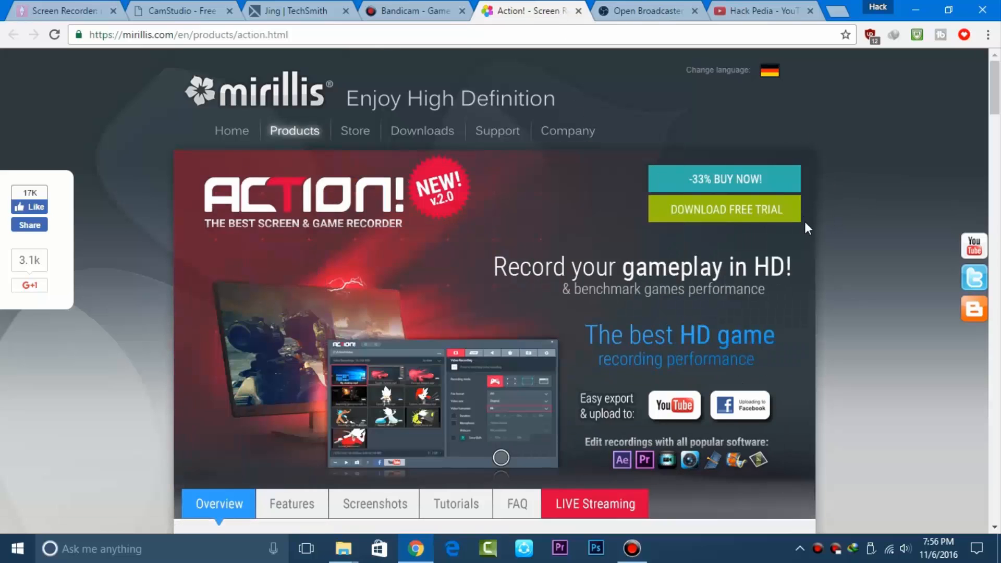
pyautogui.scroll(-3)
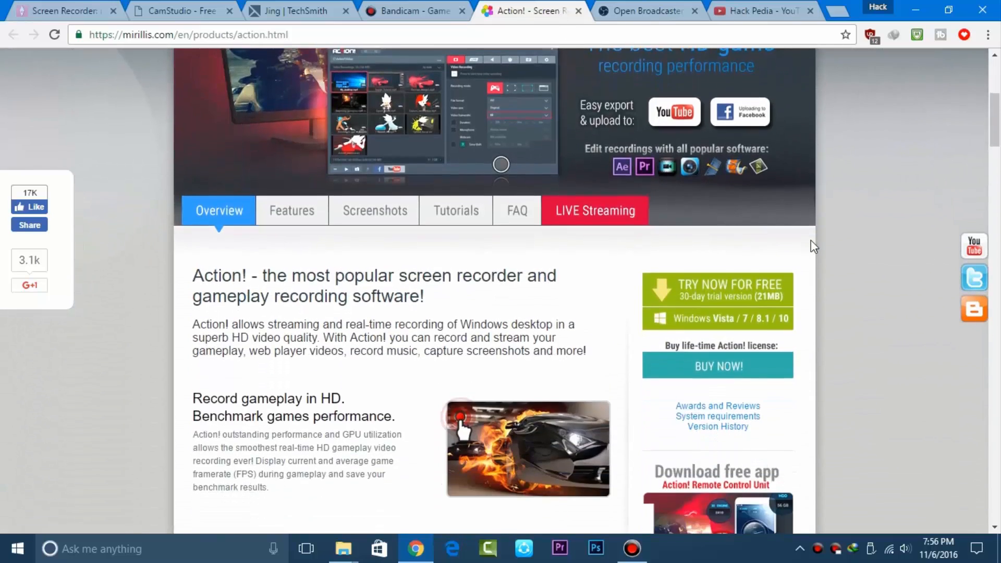
pyautogui.scroll(-3)
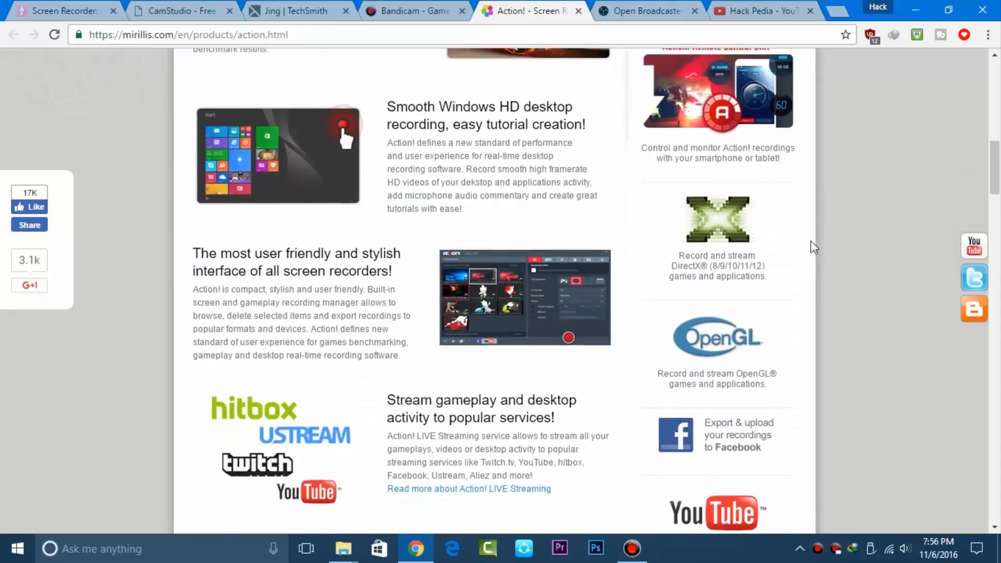
pyautogui.scroll(-3)
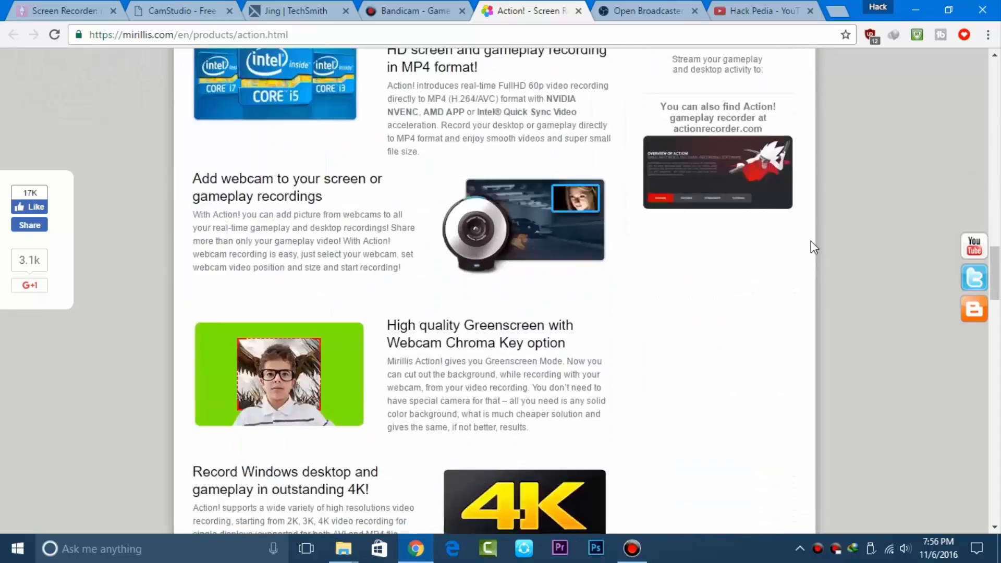
pyautogui.scroll(-3)
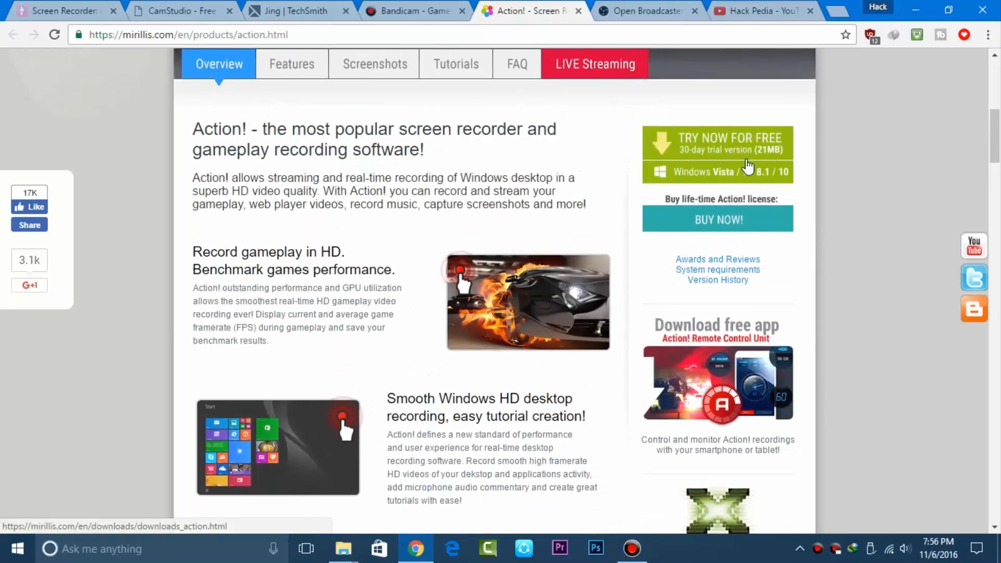
pyautogui.moveTo(753, 237)
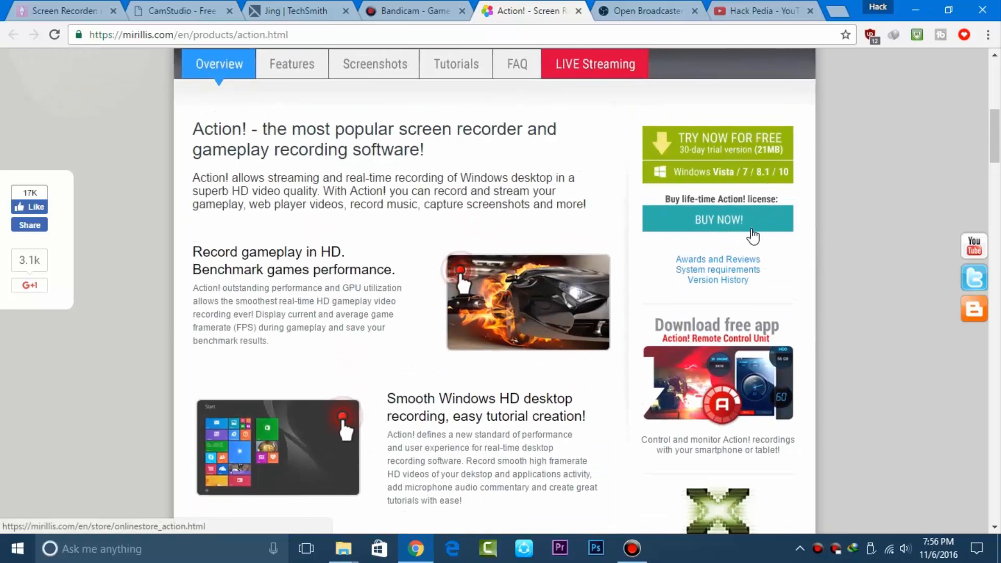
pyautogui.moveTo(821, 274)
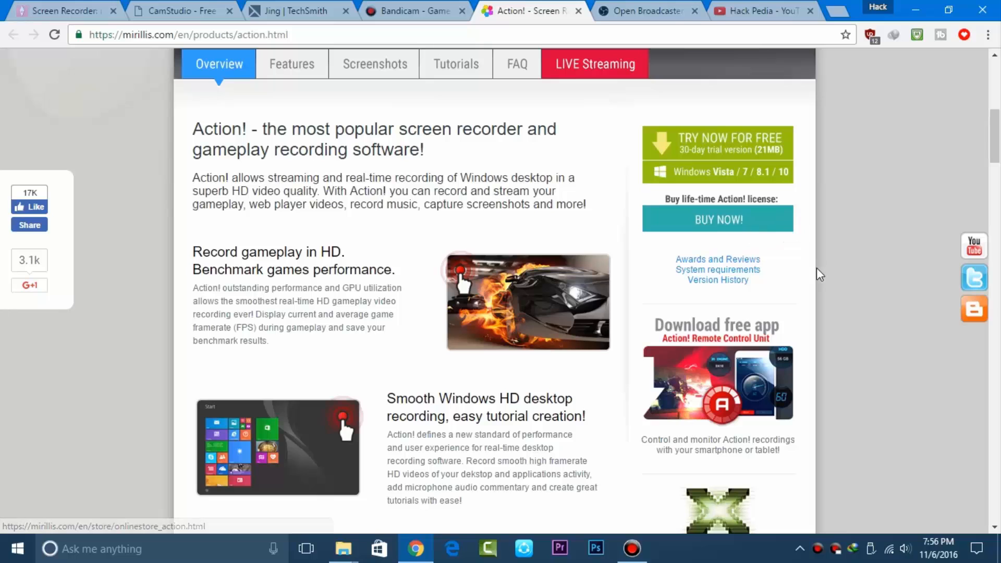
pyautogui.scroll(-3)
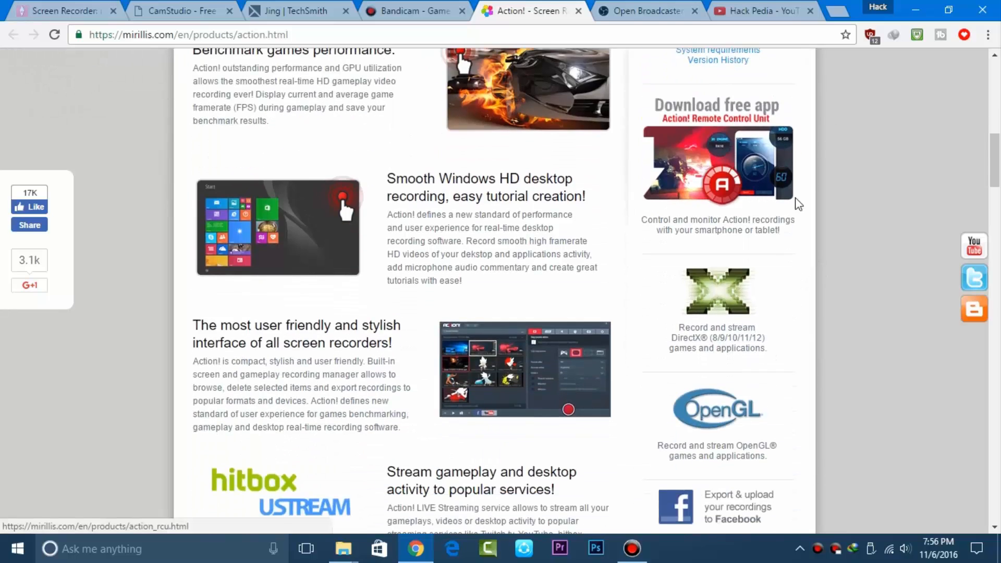
pyautogui.scroll(-3)
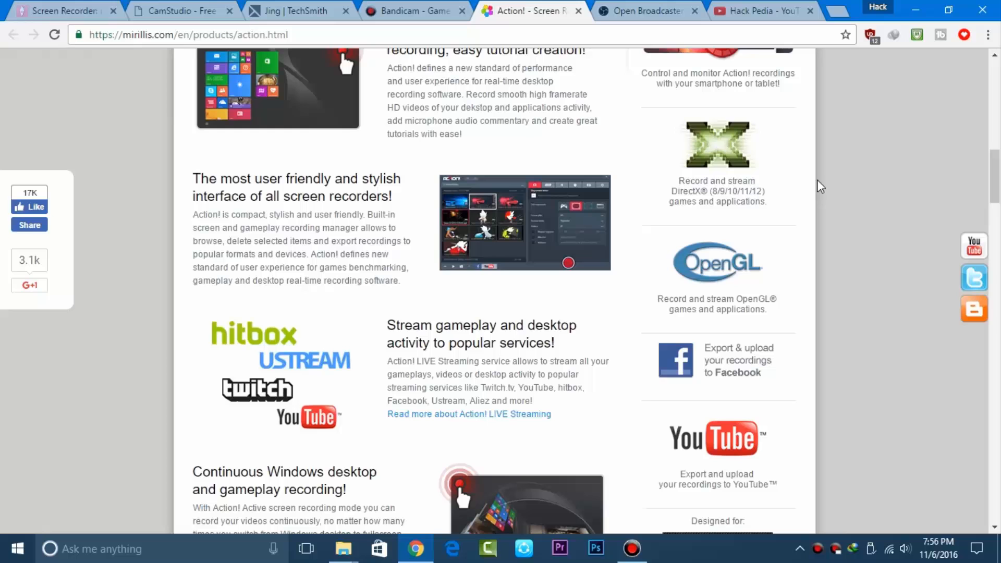
# - Continue through the remaining Action! feature sections down the page
pyautogui.scroll(-3)
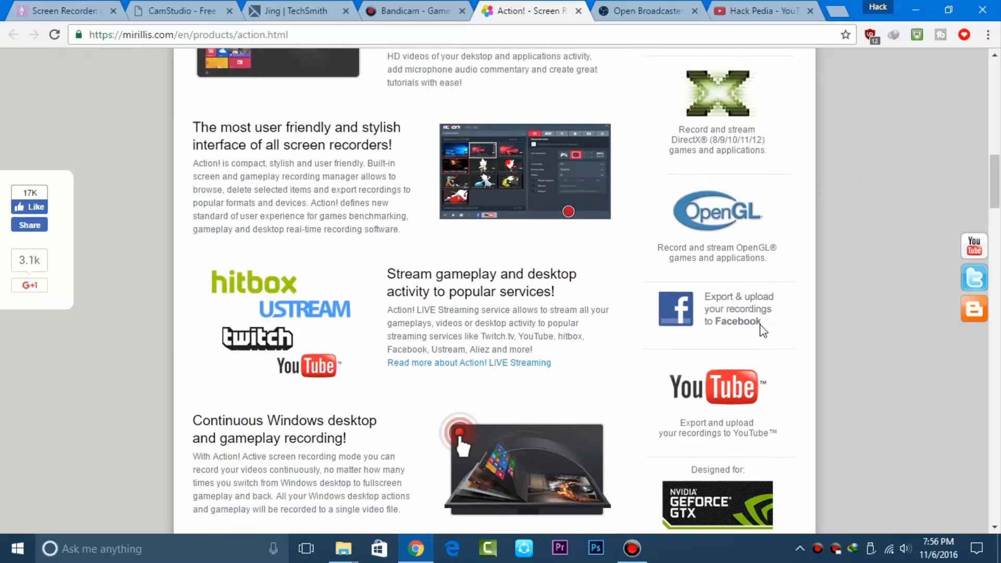
pyautogui.scroll(-3)
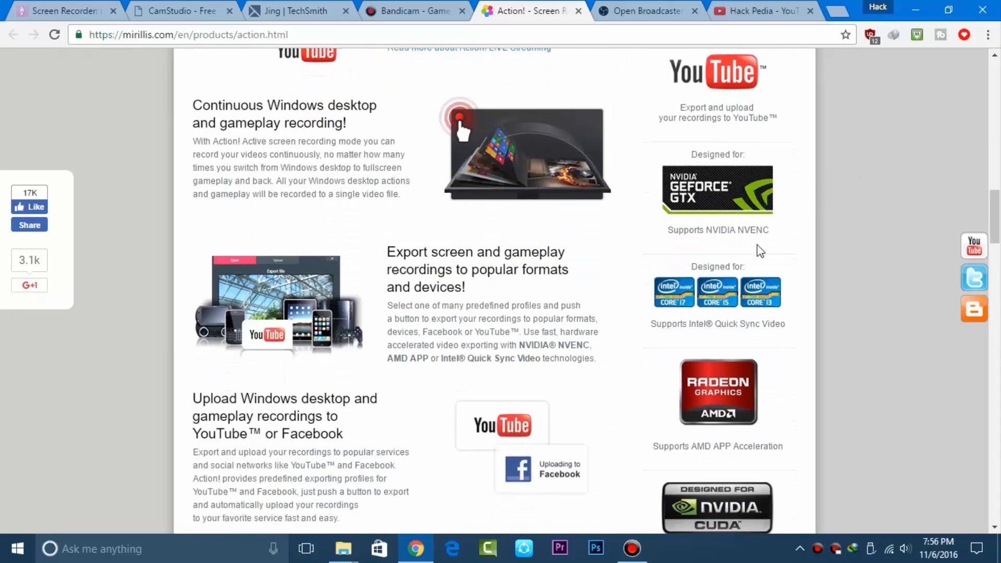
pyautogui.scroll(-3)
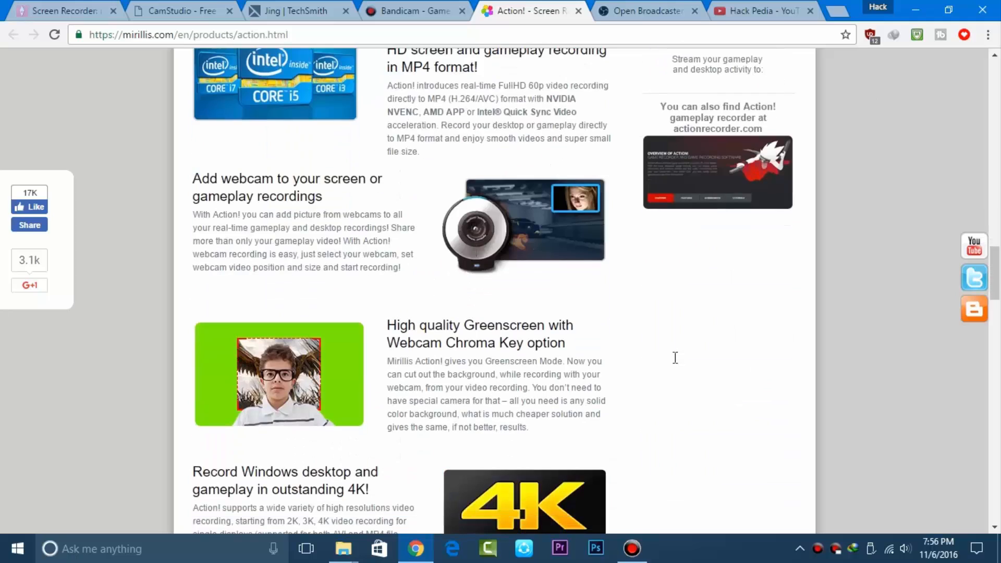
pyautogui.scroll(-3)
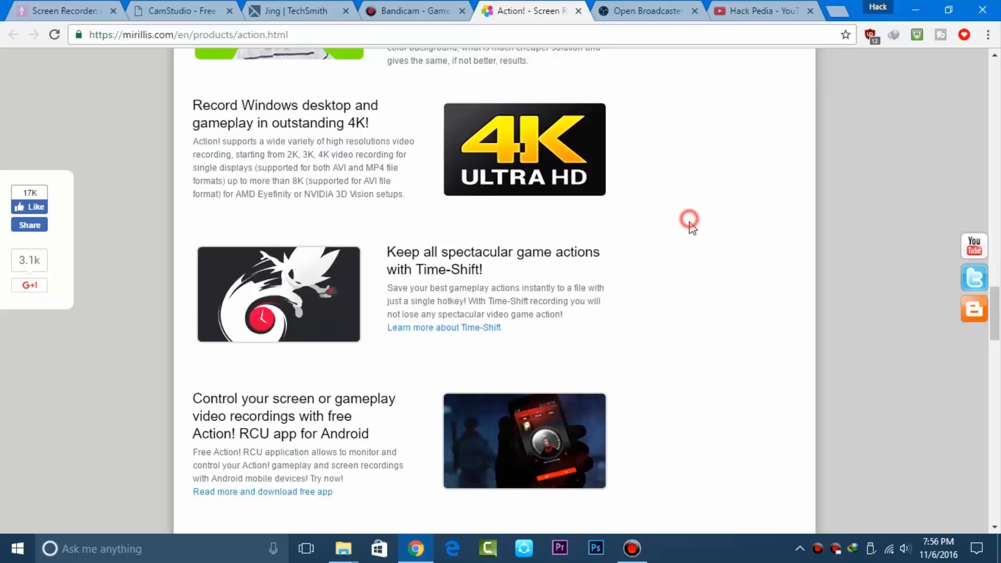
pyautogui.scroll(-3)
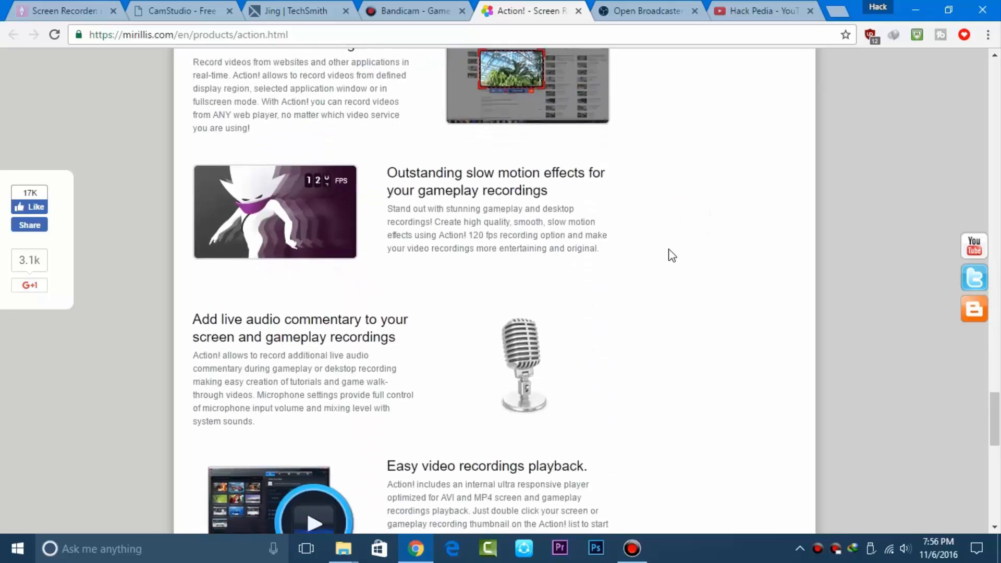
pyautogui.scroll(-3)
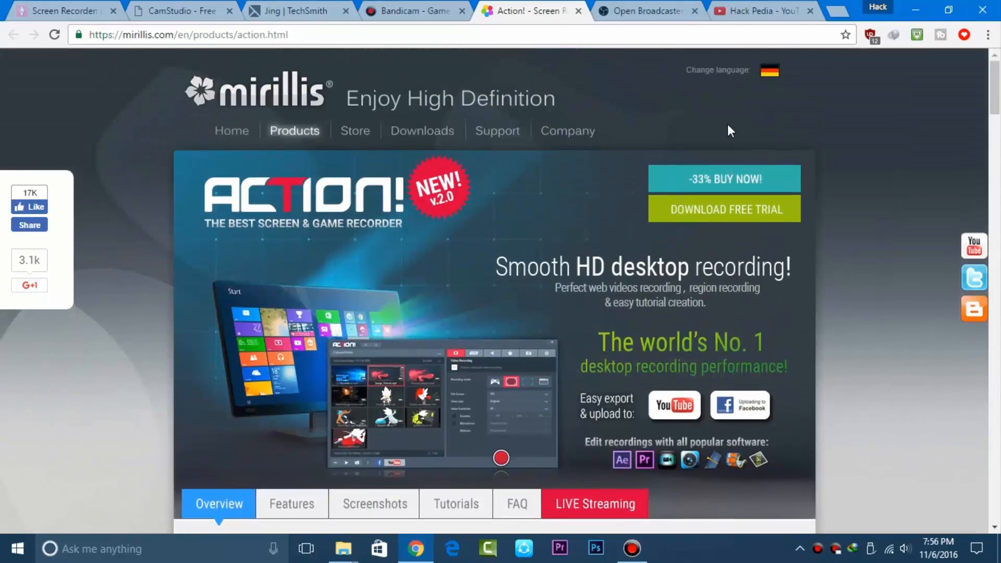
pyautogui.moveTo(819, 149)
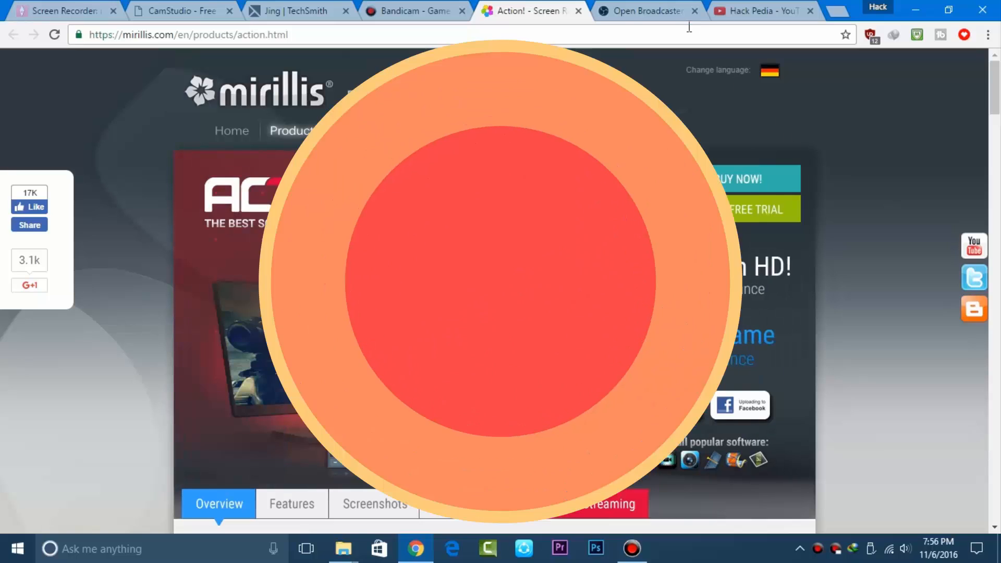
# - Select the OBS Studio free-software description and scroll down to its Features section
pyautogui.click(644, 11)
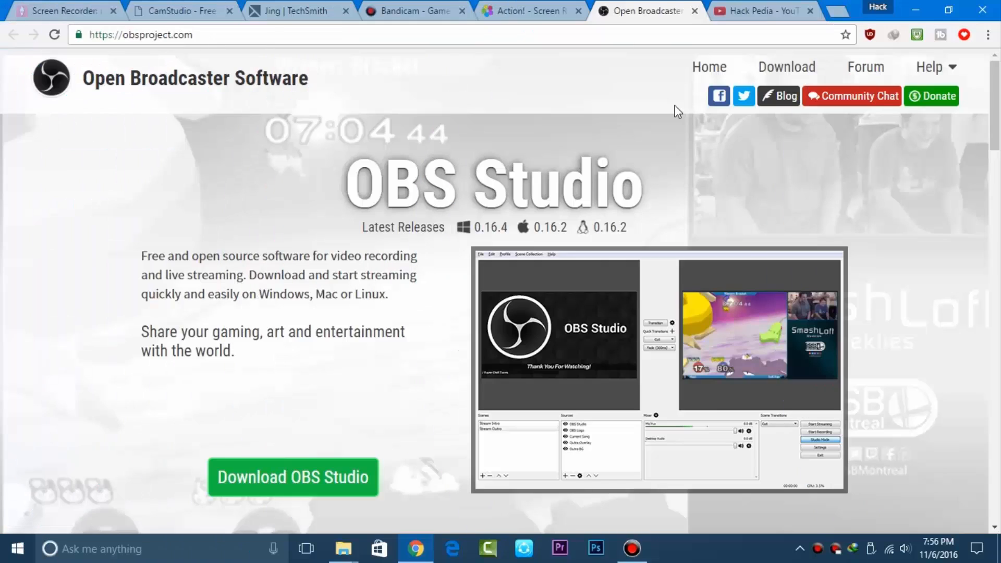
pyautogui.moveTo(141, 256); pyautogui.dragTo(332, 274)
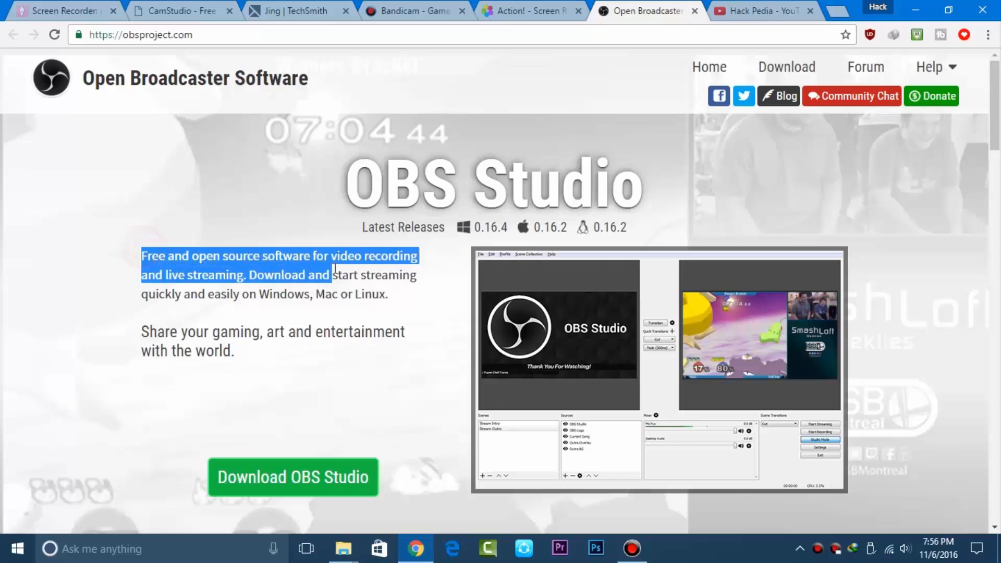
pyautogui.click(284, 319)
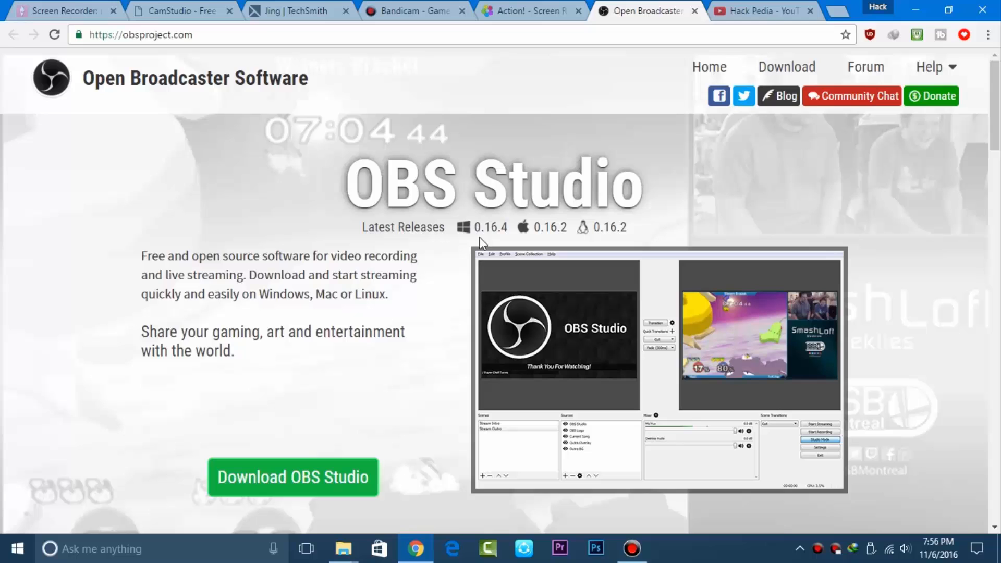
pyautogui.moveTo(534, 232)
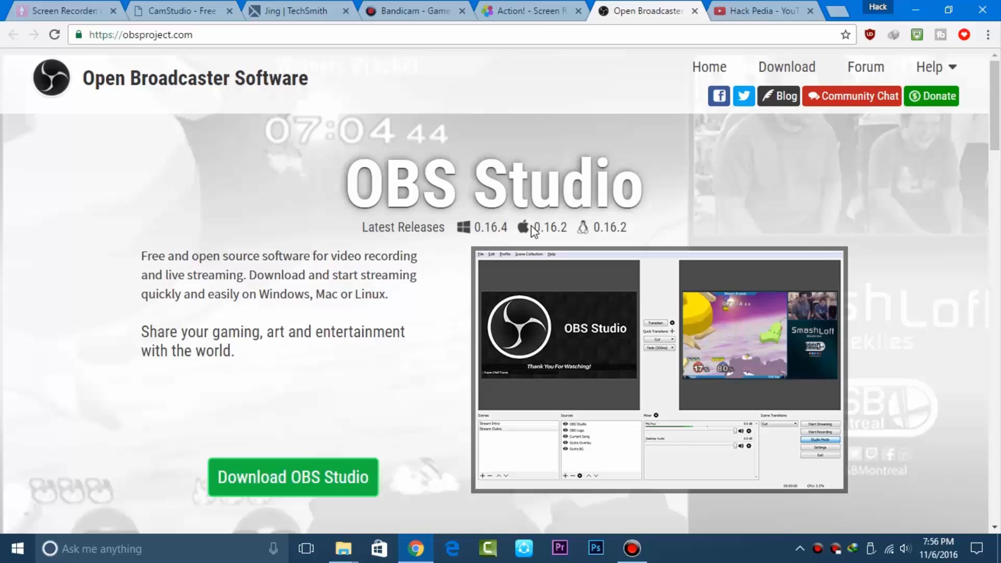
pyautogui.scroll(-3)
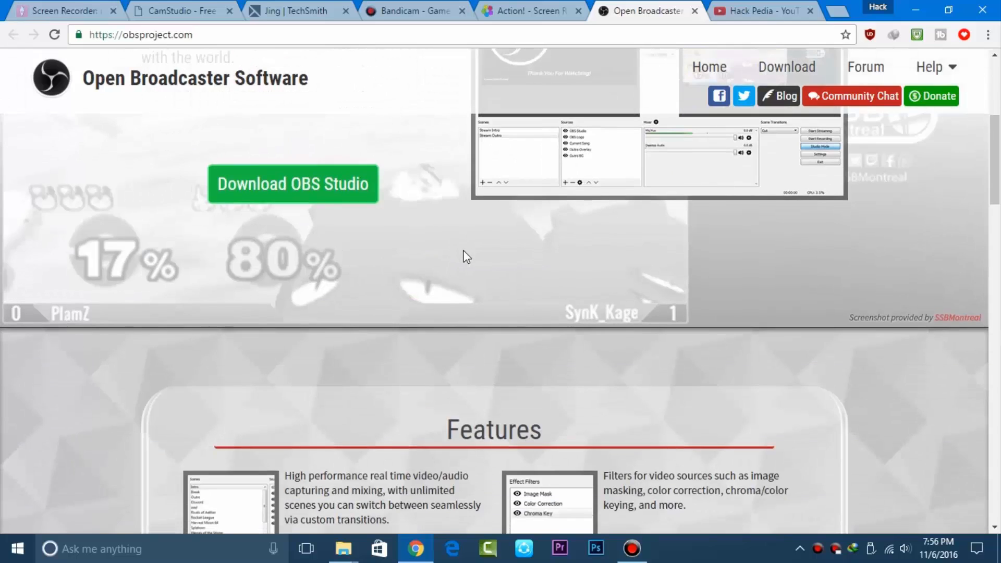
pyautogui.scroll(-3)
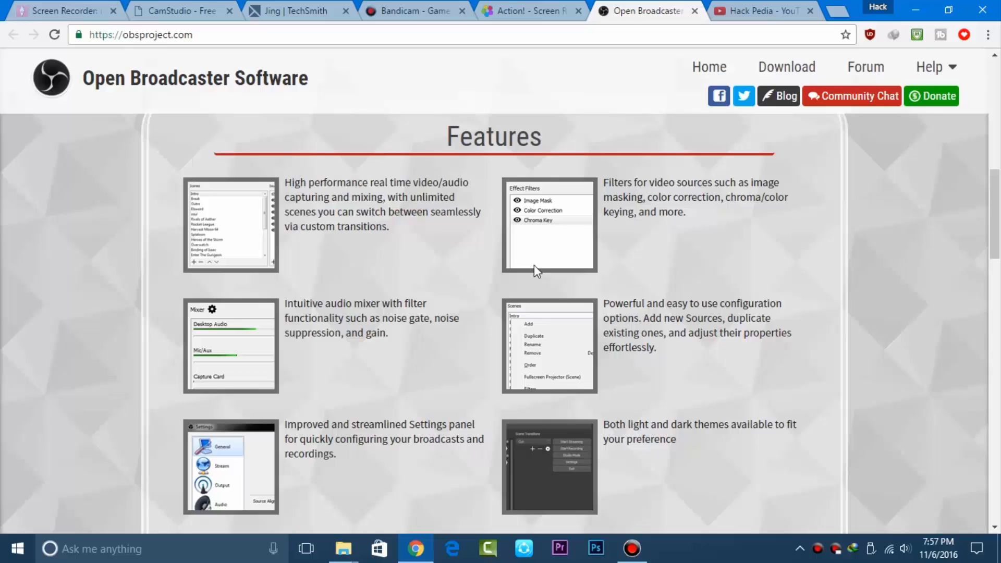
pyautogui.scroll(-3)
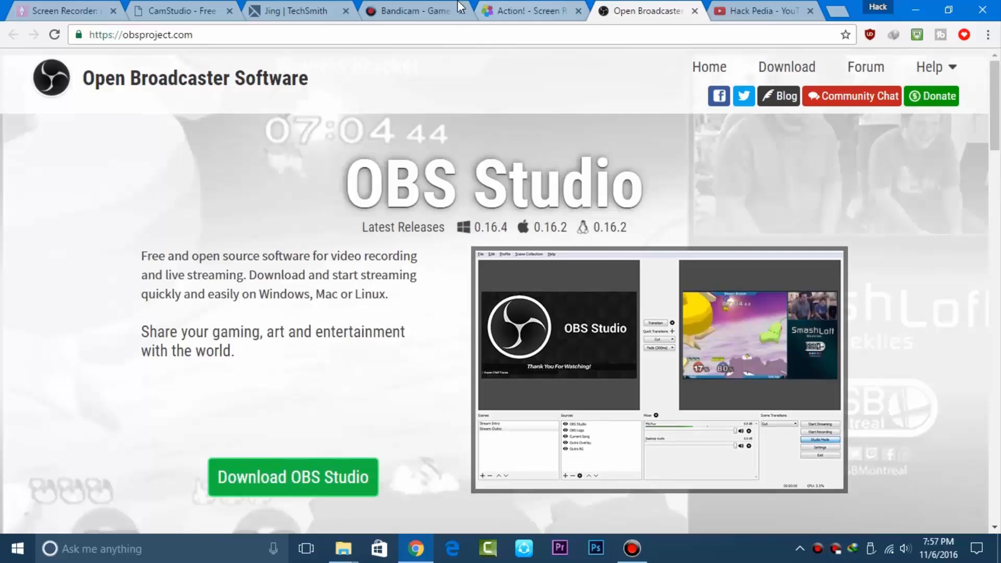
# - Return to the Action! product page by way of the Bandicam tab
pyautogui.click(412, 11)
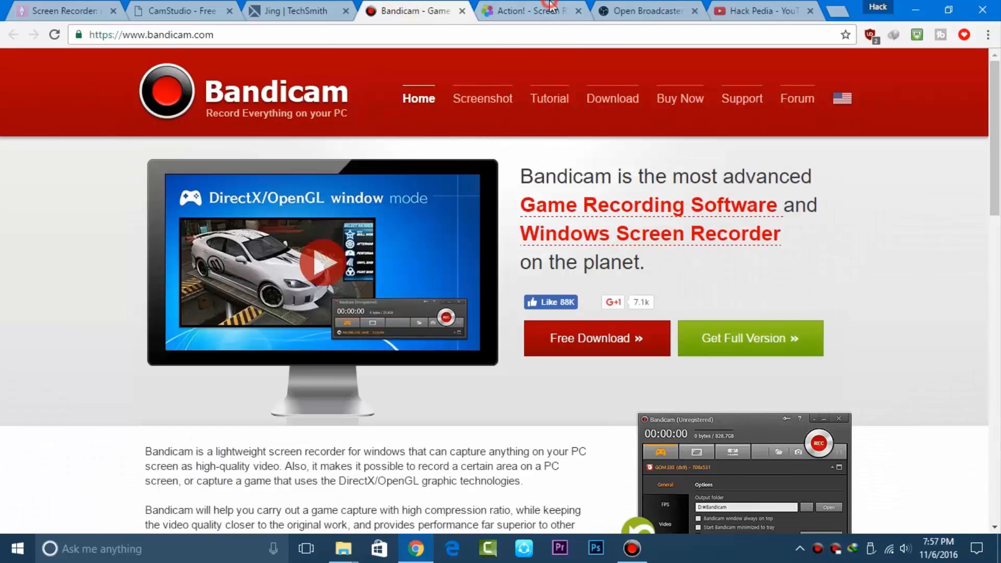
pyautogui.click(530, 11)
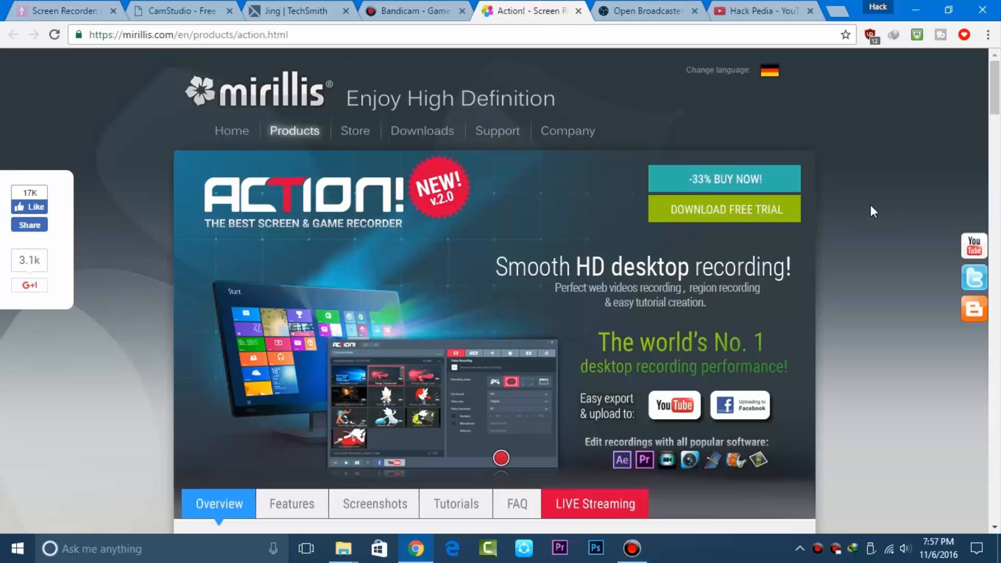